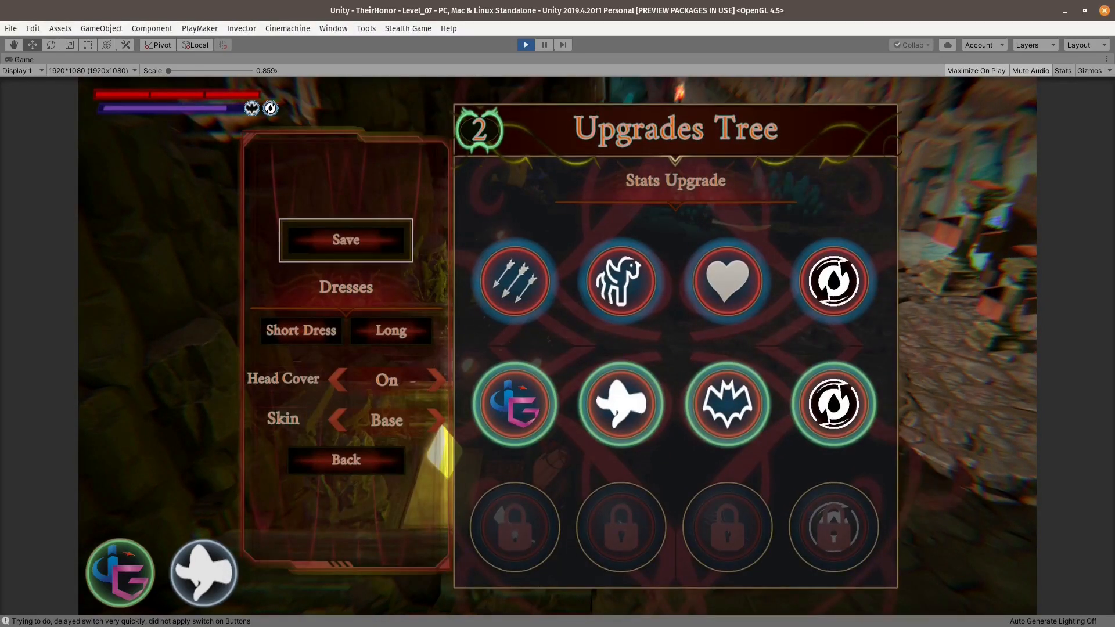
Step: Choose Short Dress and switch Head Cover to Off in the dresses menu
left_click(339, 380)
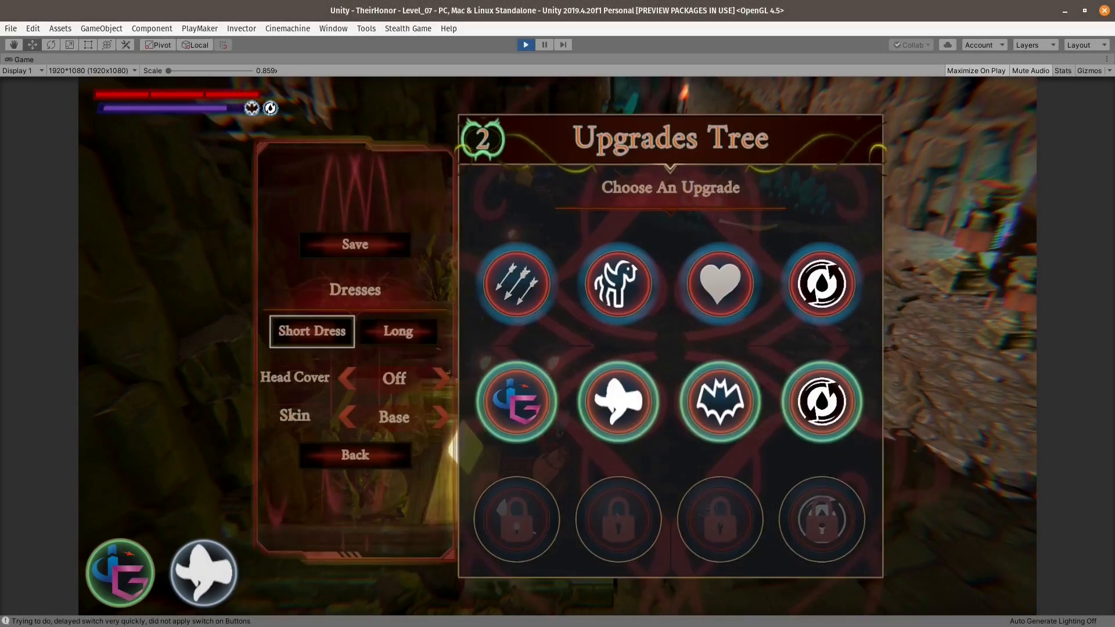
left_click(440, 417)
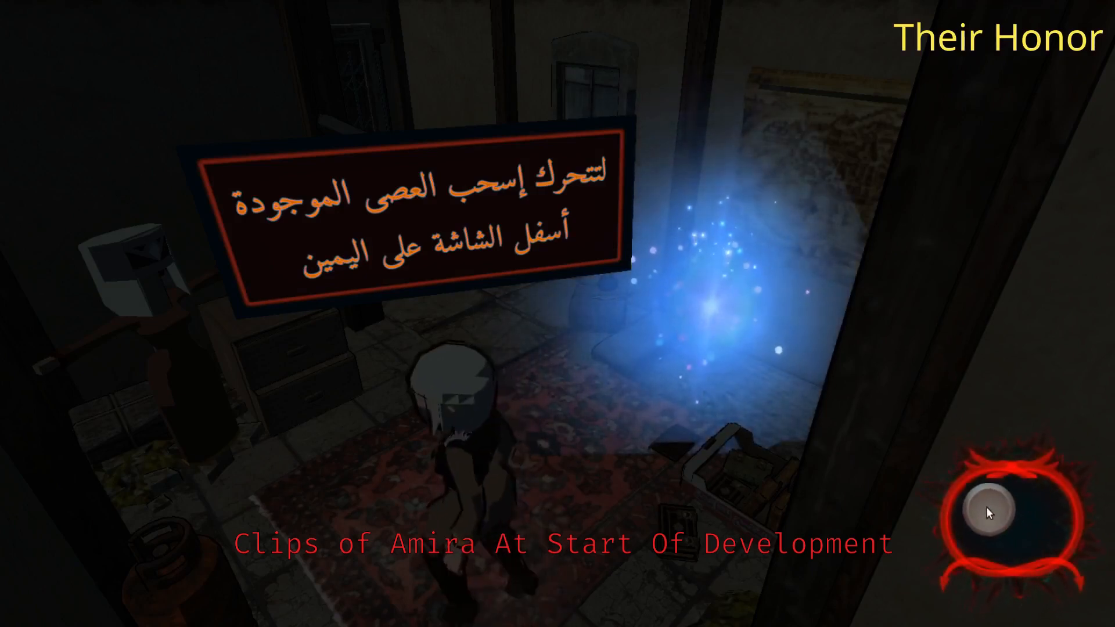
Step: Steer Amira with the joystick across the carpet into the blue particle light
left_click_drag(988, 512, 1066, 462)
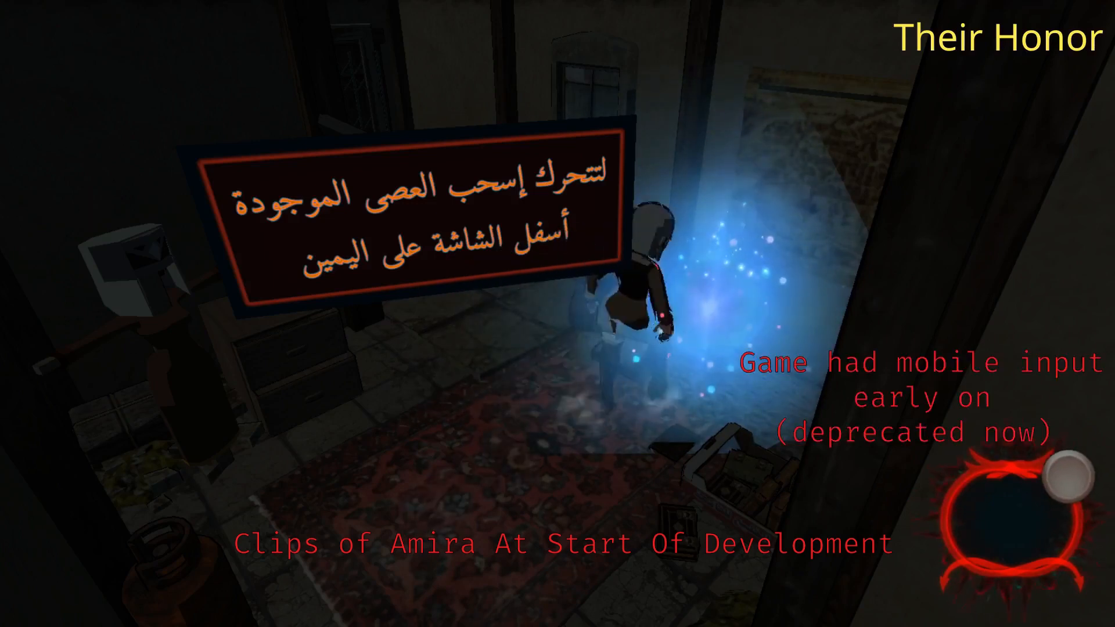
left_click_drag(1052, 484, 1002, 519)
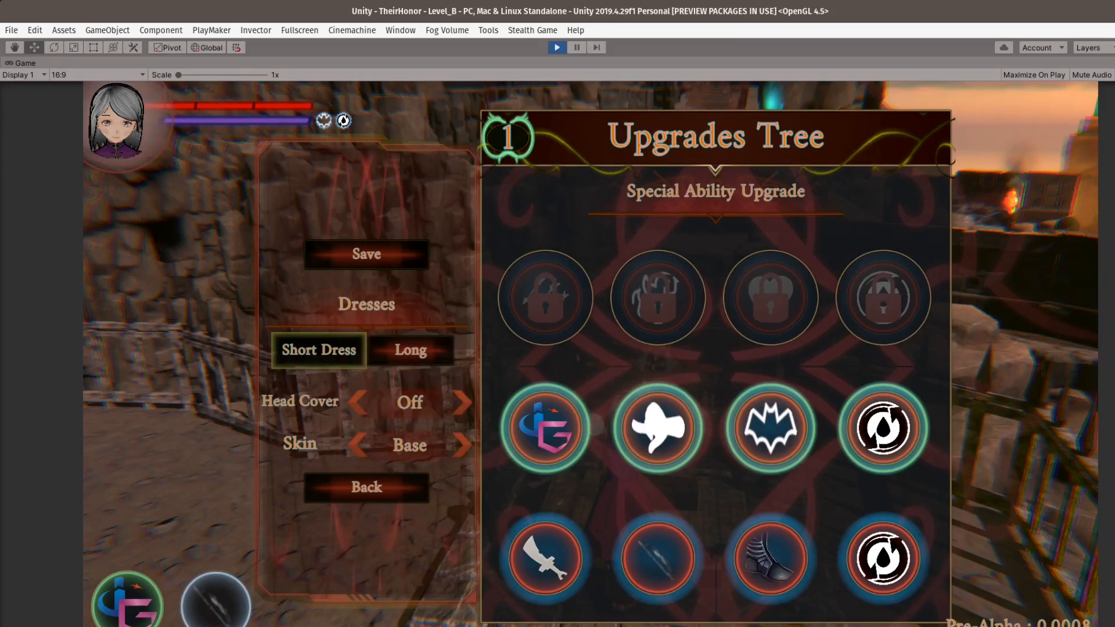
Step: Pick the Long dress, buy the heart upgrade, and set Head Cover to By Dress
left_click(413, 349)
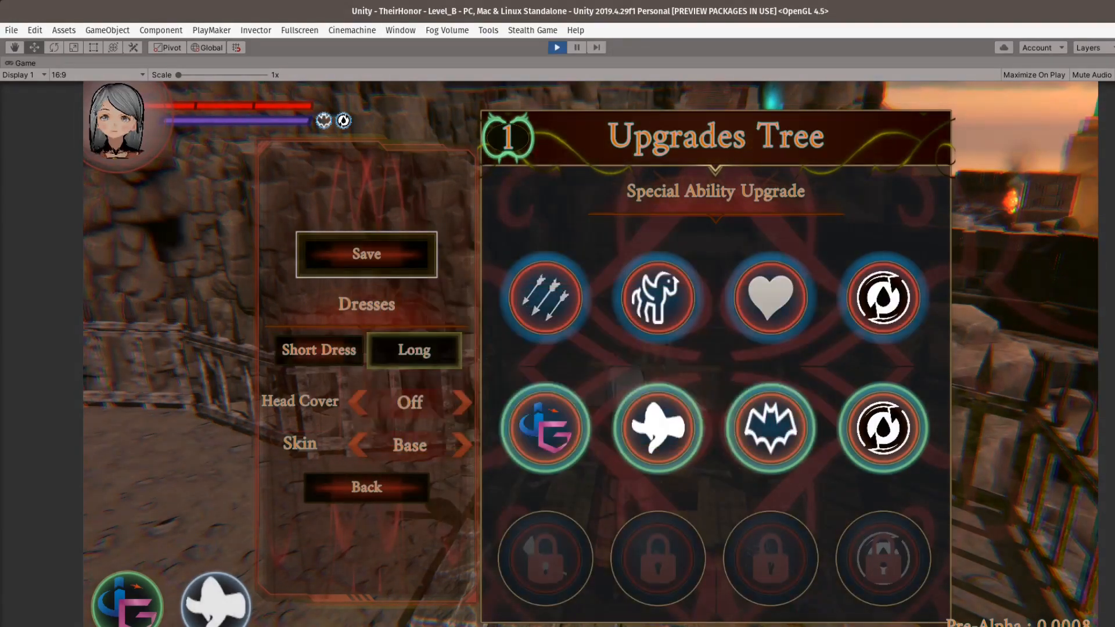
left_click(770, 298)
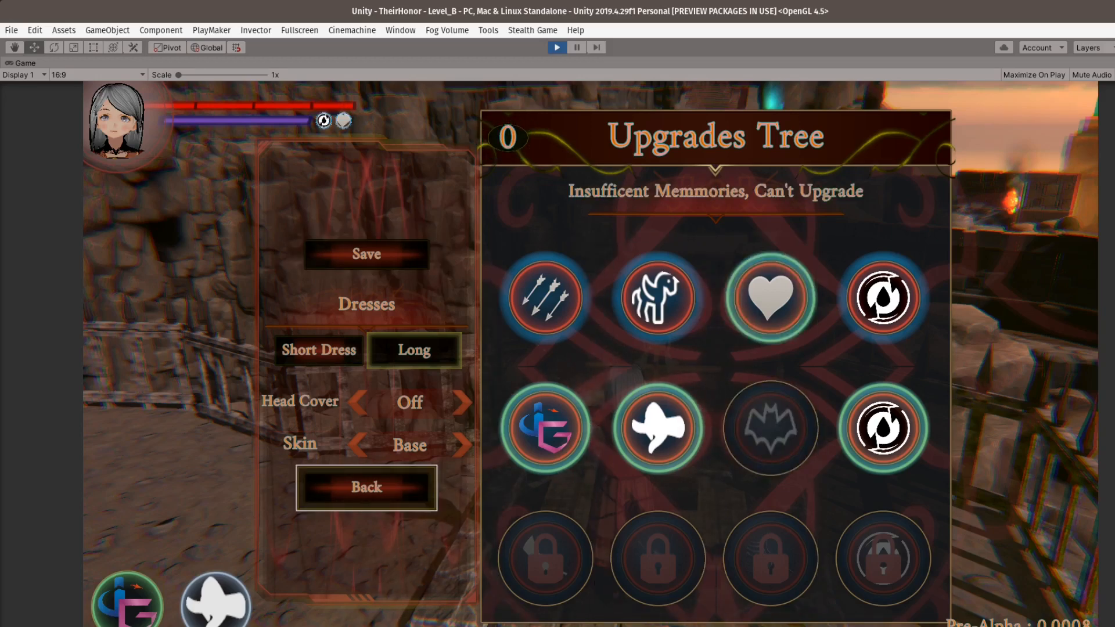
left_click(365, 488)
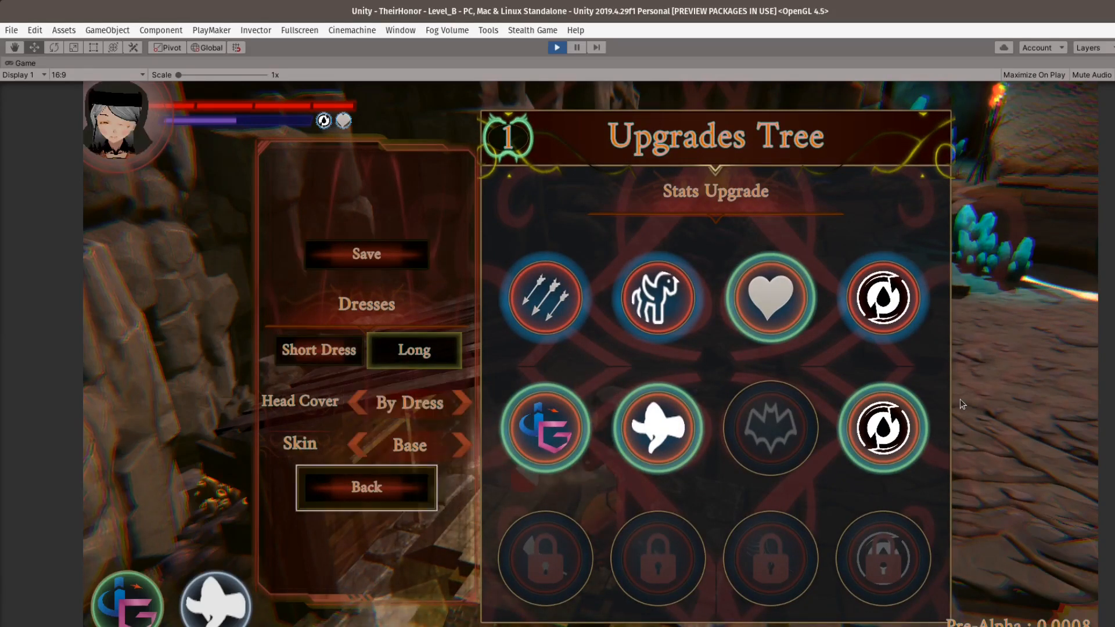
Step: Exit the outfit and upgrades menu back to the cave level
left_click(365, 486)
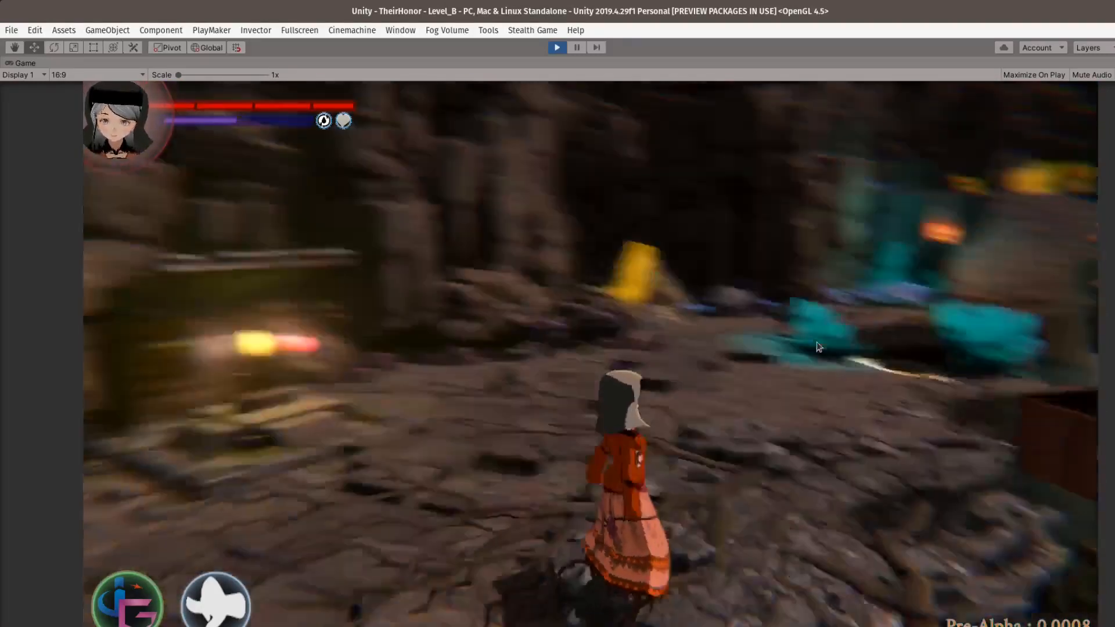
key("escape")
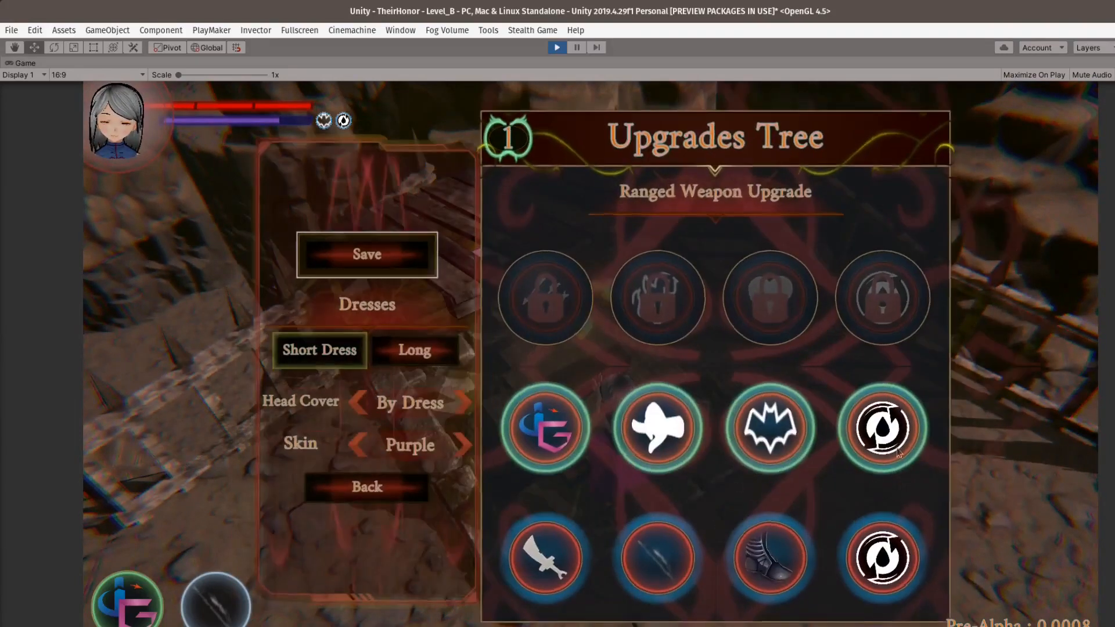
Step: Save the Short Dress outfit with the Purple skin
left_click(771, 430)
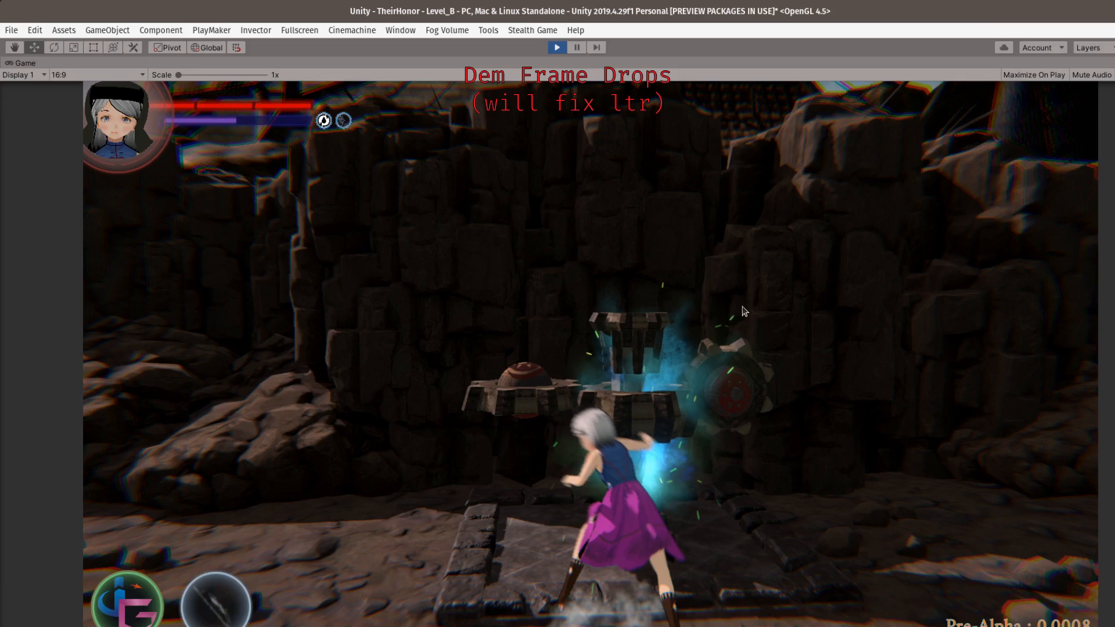
mouse_move(670, 264)
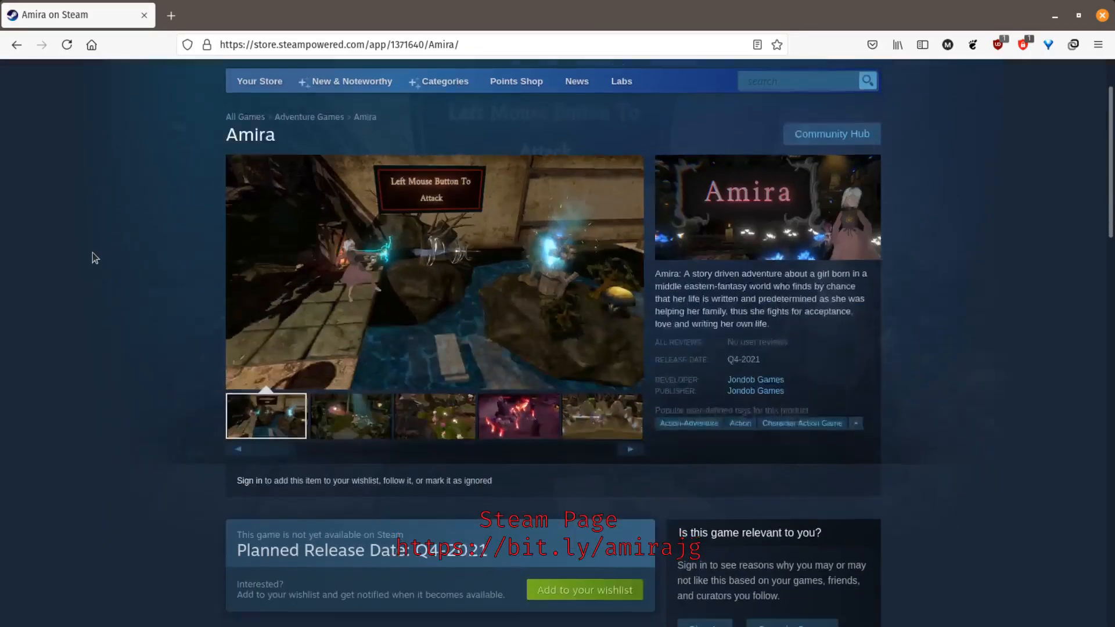
scroll("down", 3)
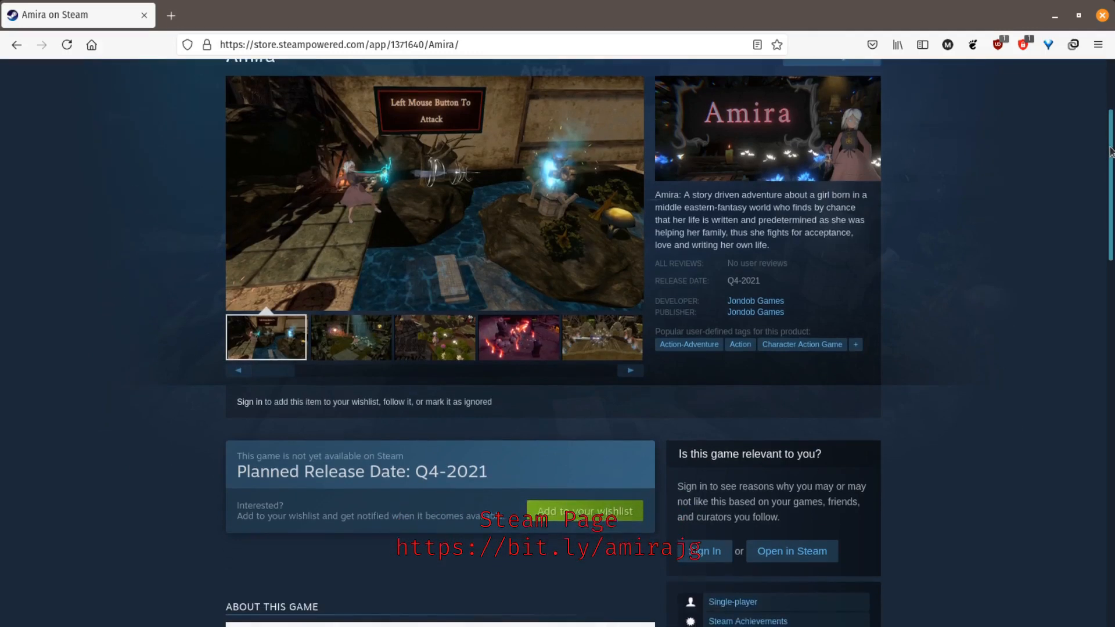
scroll("down", 3)
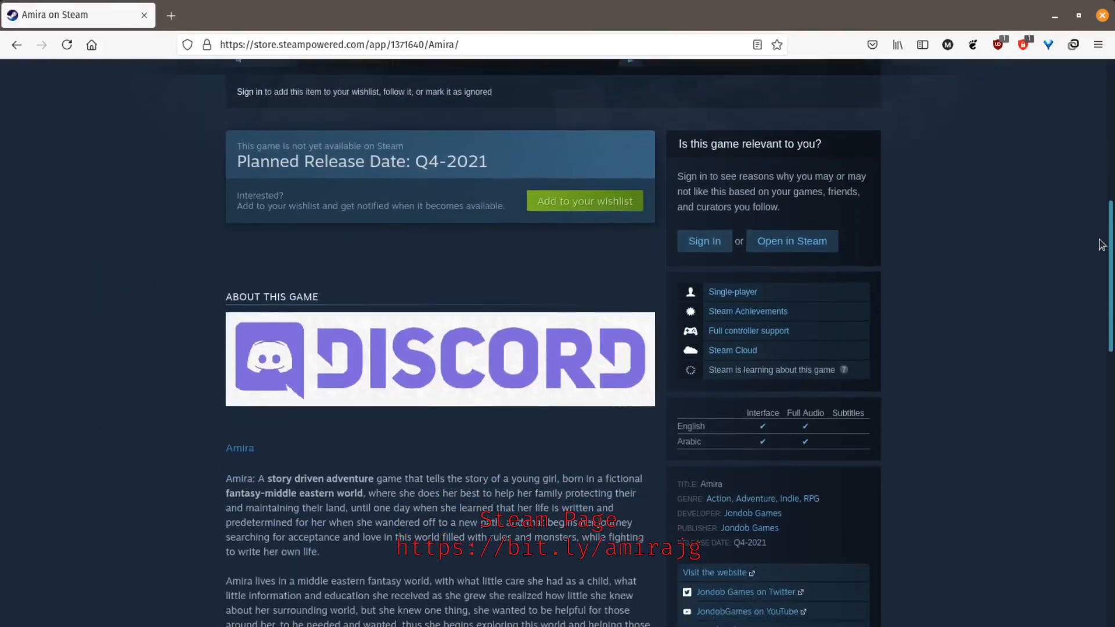
scroll("down", 3)
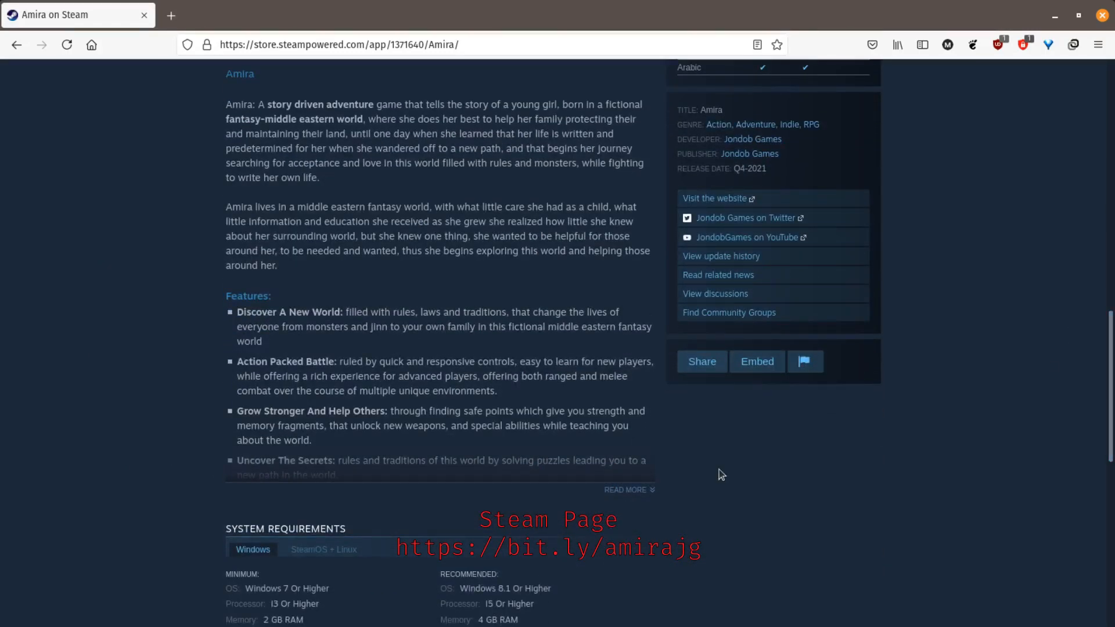
scroll("down", 3)
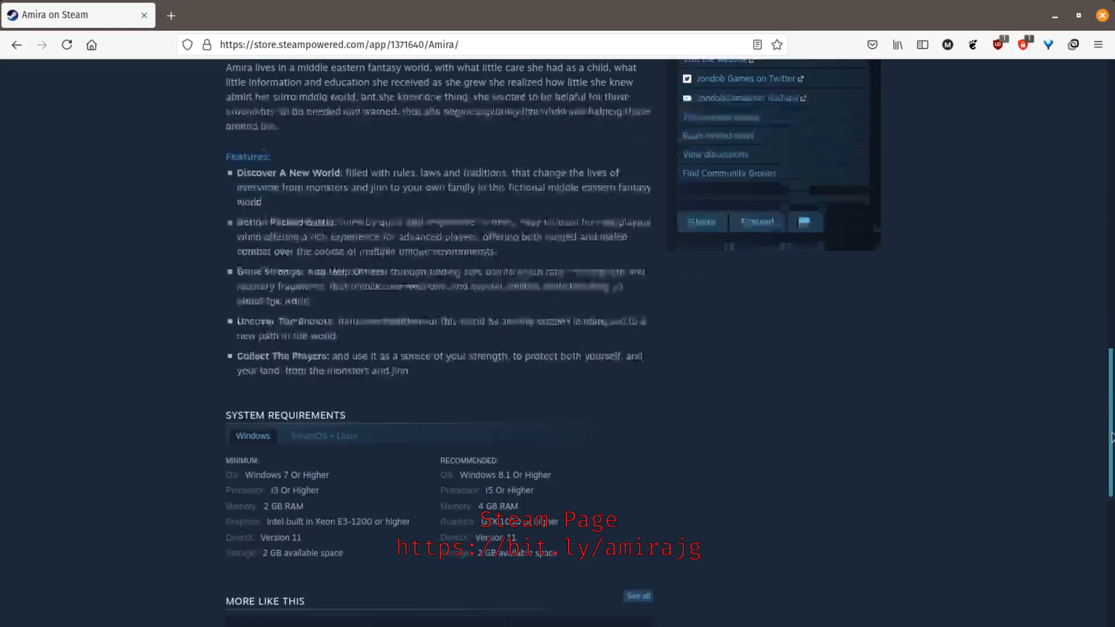
scroll("up", 3)
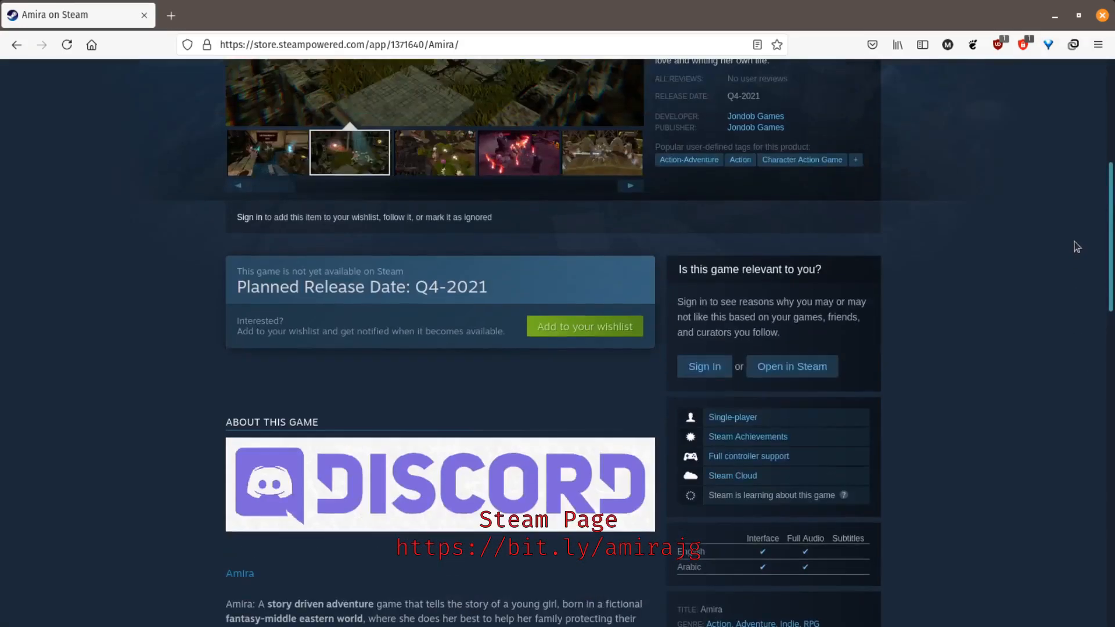
scroll("down", 3)
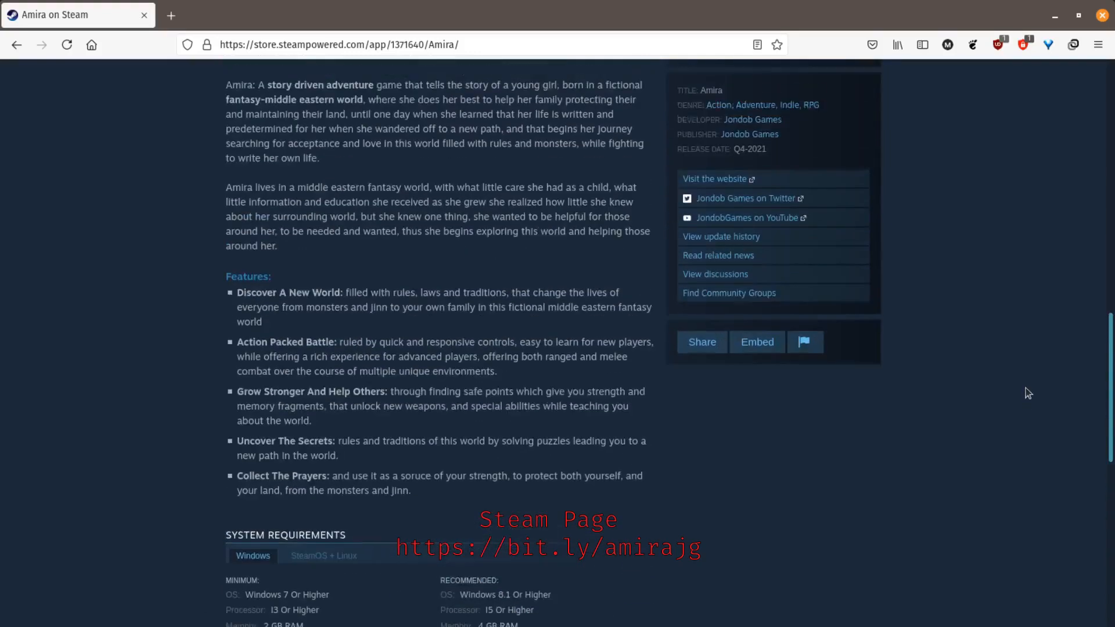
scroll("up", 3)
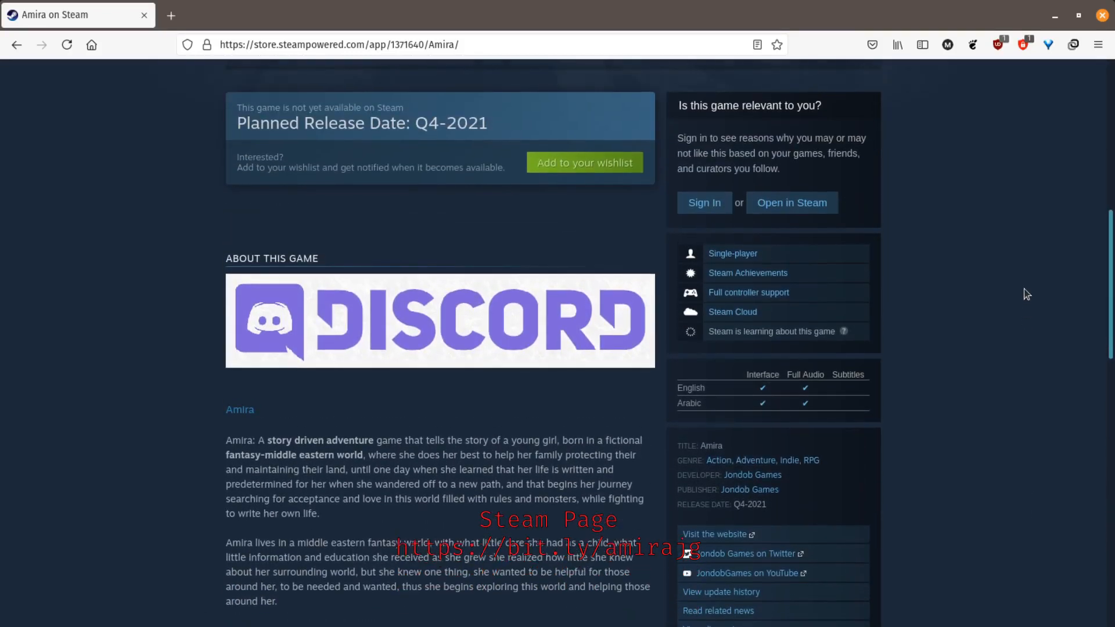